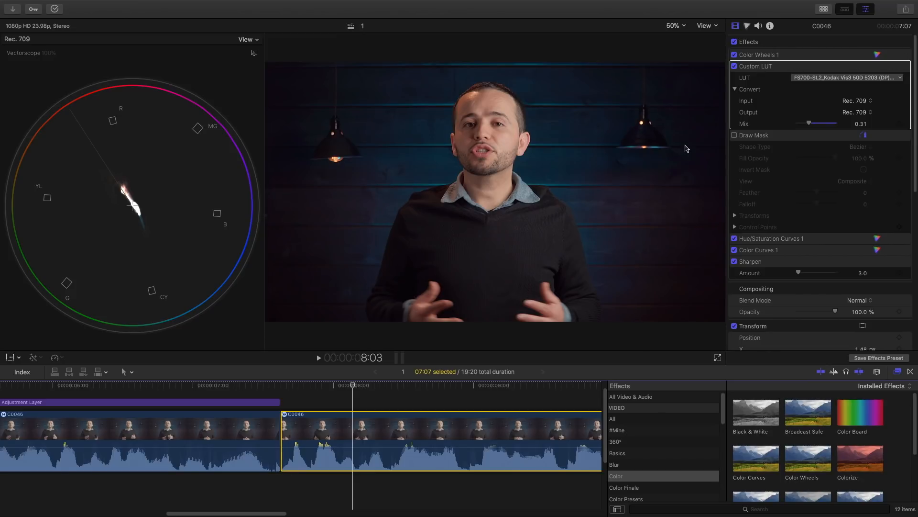
- Show the Color Wheels 1 correction controls for clip C0046 in the Color inspector
{"action": "left_click", "coordinate": [231, 385]}
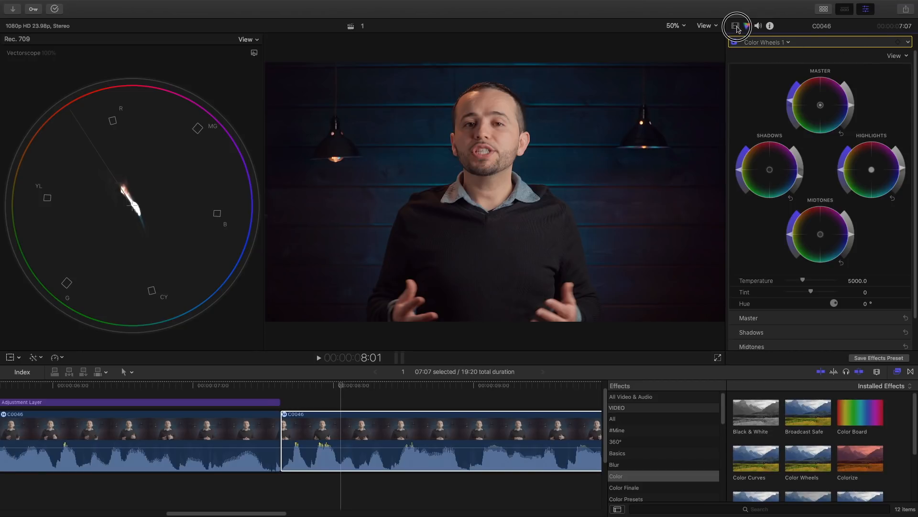
- Cool clip C0046's Color Wheels temperature from 5000 to 4779 and return to its effects list
{"action": "left_click", "coordinate": [738, 25]}
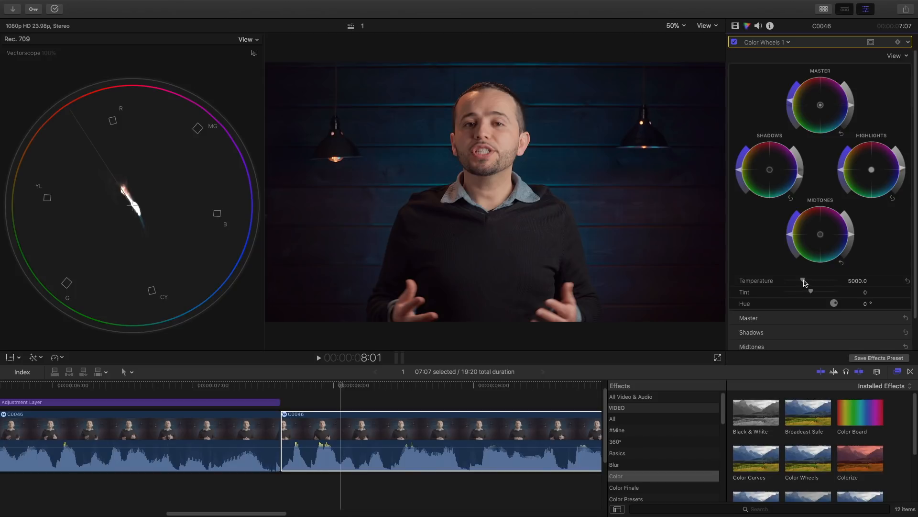
{"action": "left_click_drag", "start_coordinate": [817, 280], "coordinate": [804, 280]}
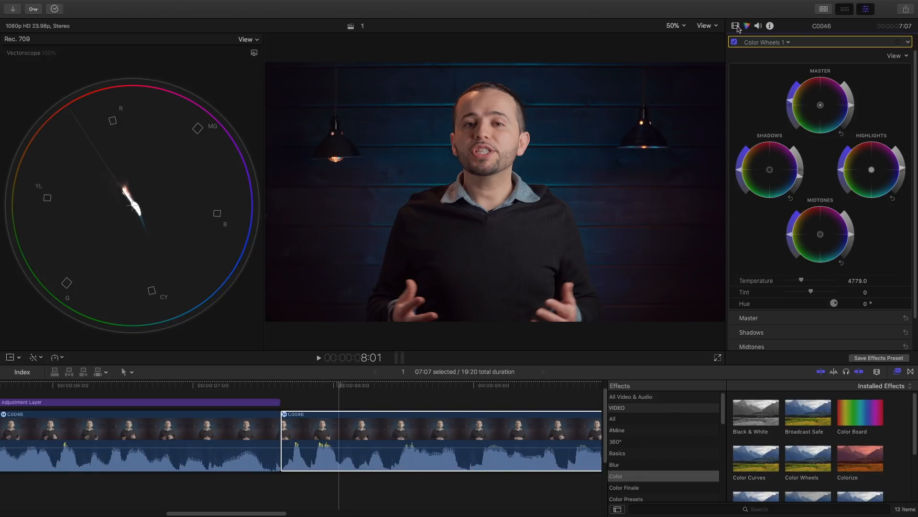
{"action": "left_click", "coordinate": [734, 25]}
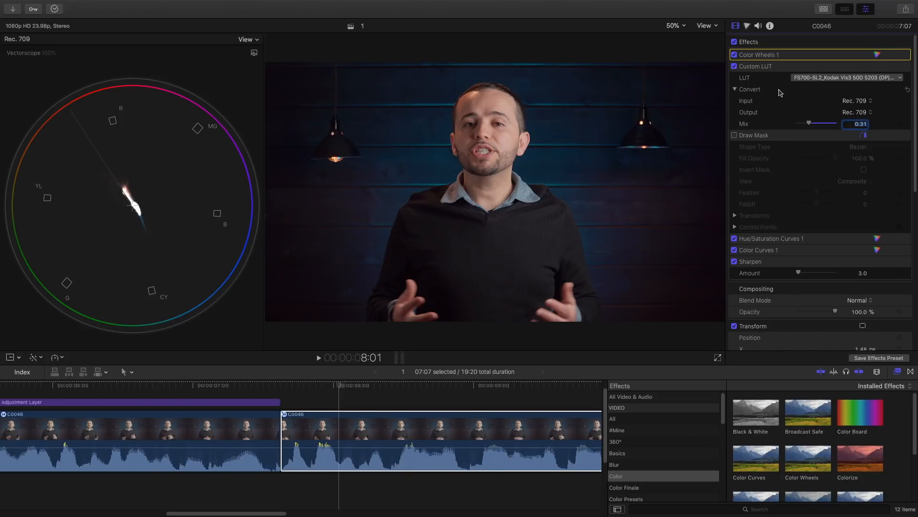
- Show clip C0046's Hue/Saturation Curves 1 controls, curves still flat
{"action": "left_click", "coordinate": [756, 66]}
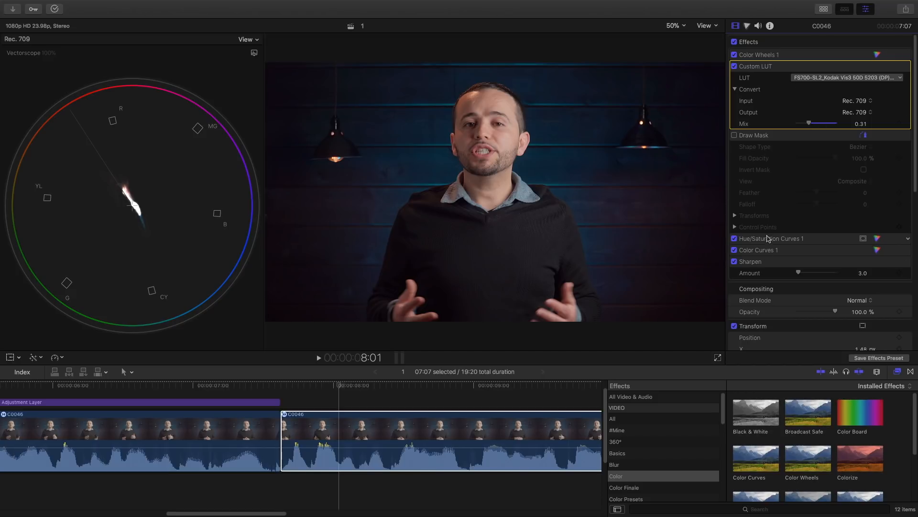
{"action": "left_click", "coordinate": [877, 238]}
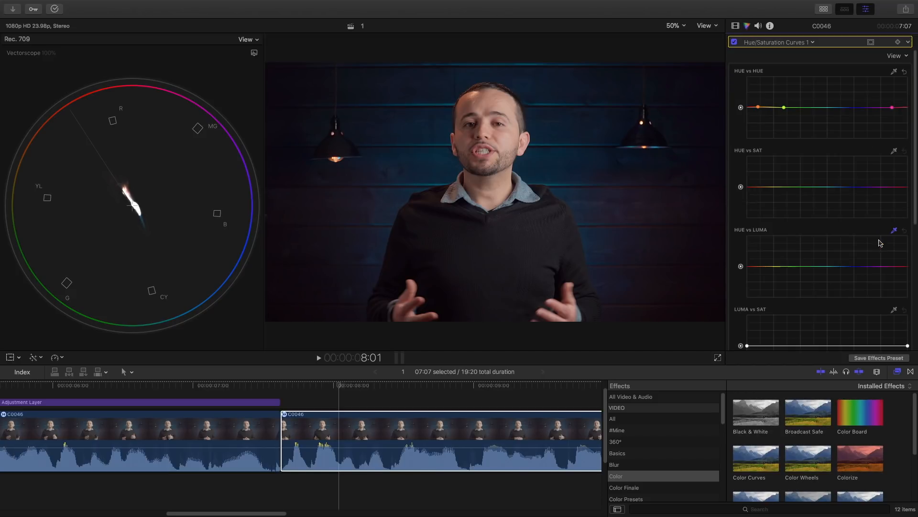
{"action": "mouse_move", "coordinate": [895, 196]}
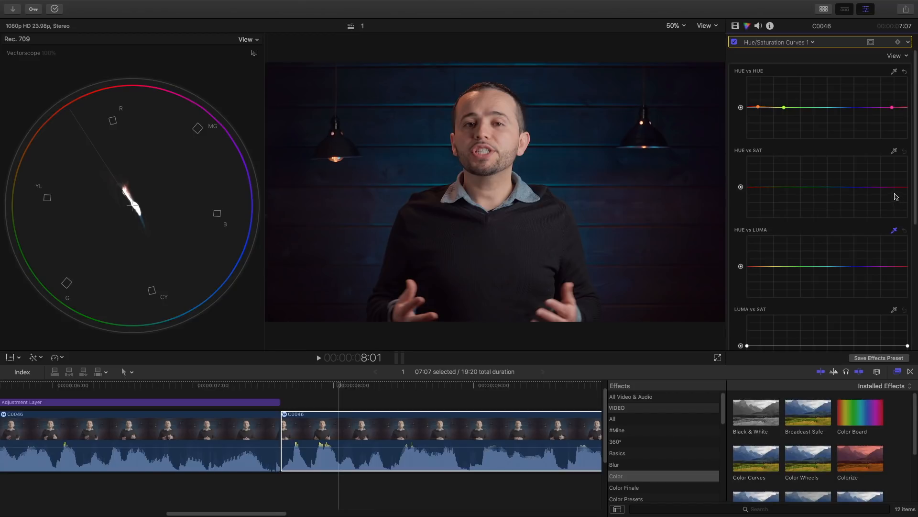
{"action": "mouse_move", "coordinate": [778, 159]}
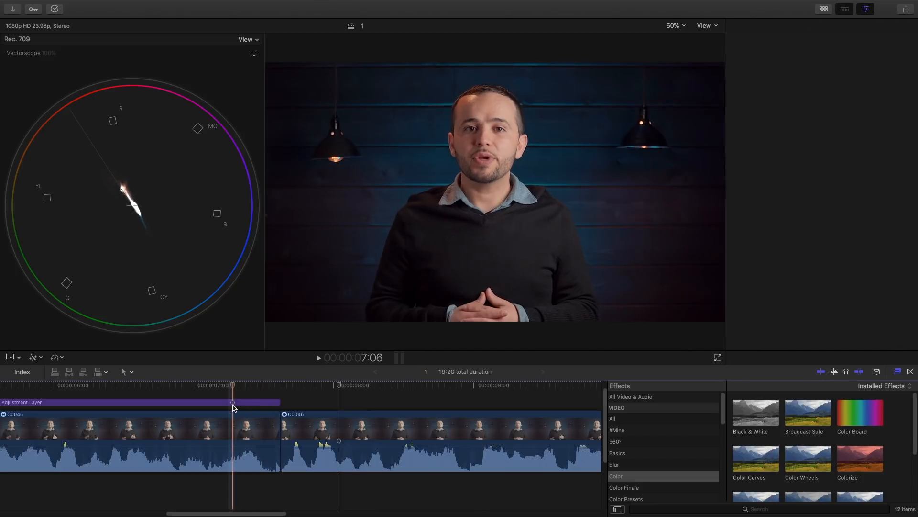
- Select the Adjustment Layer and trim its end back to 3:17, showing its ColorFinale effect
{"action": "left_click", "coordinate": [141, 401]}
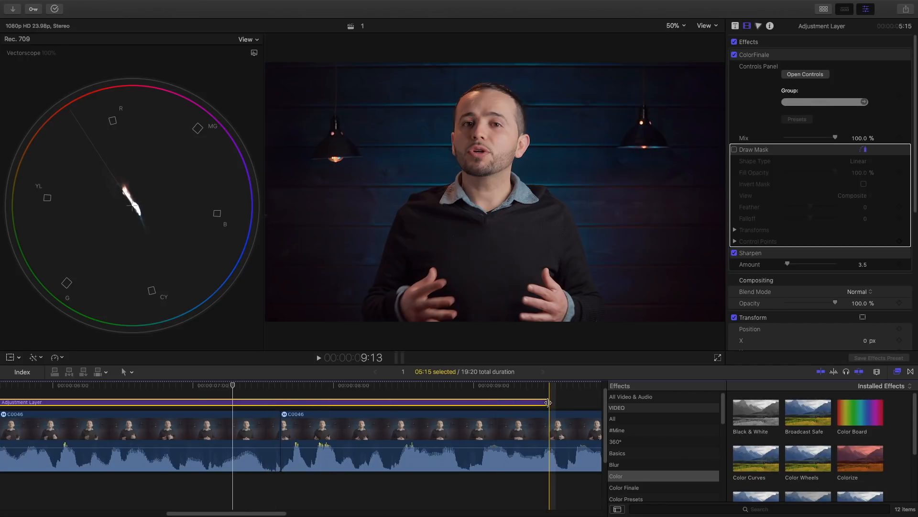
{"action": "left_click_drag", "start_coordinate": [547, 403], "coordinate": [530, 403]}
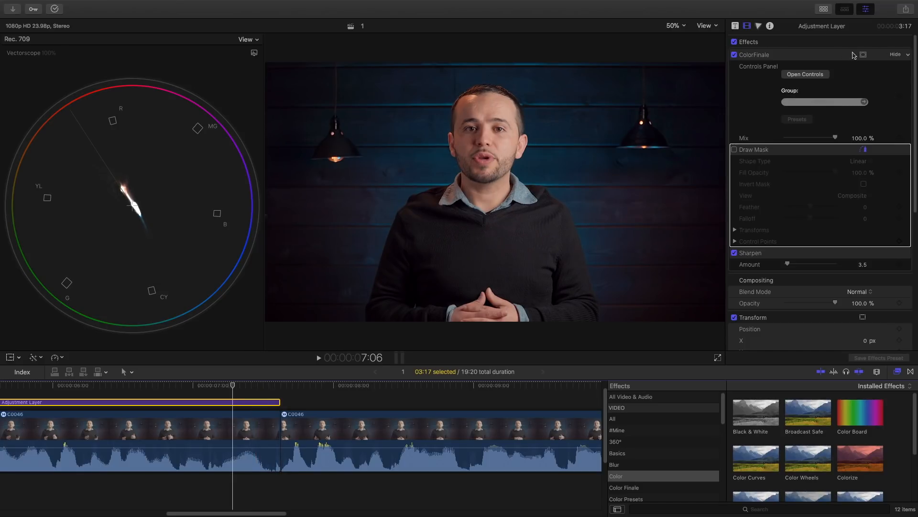
{"action": "mouse_move", "coordinate": [897, 52]}
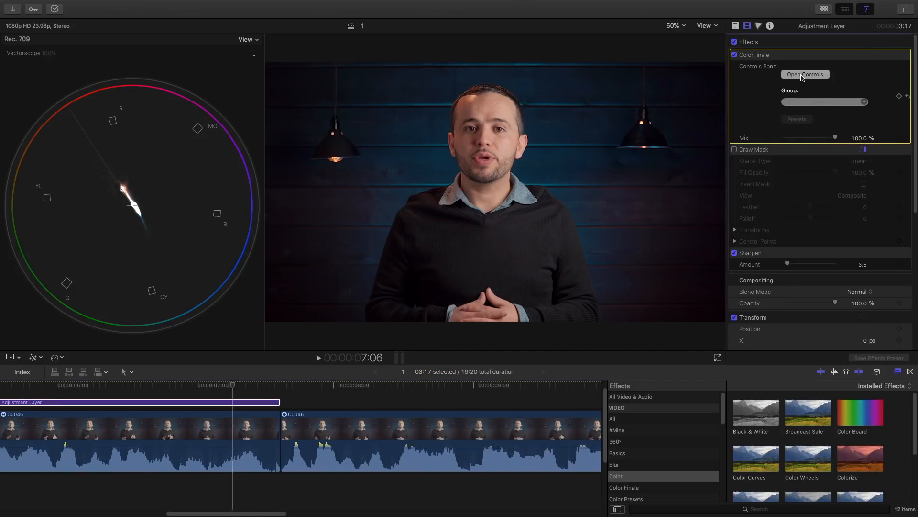
- Open the Color Finale controls window and show its LUT Utility with the Kodak LUT at 31%
{"action": "left_click", "coordinate": [805, 74]}
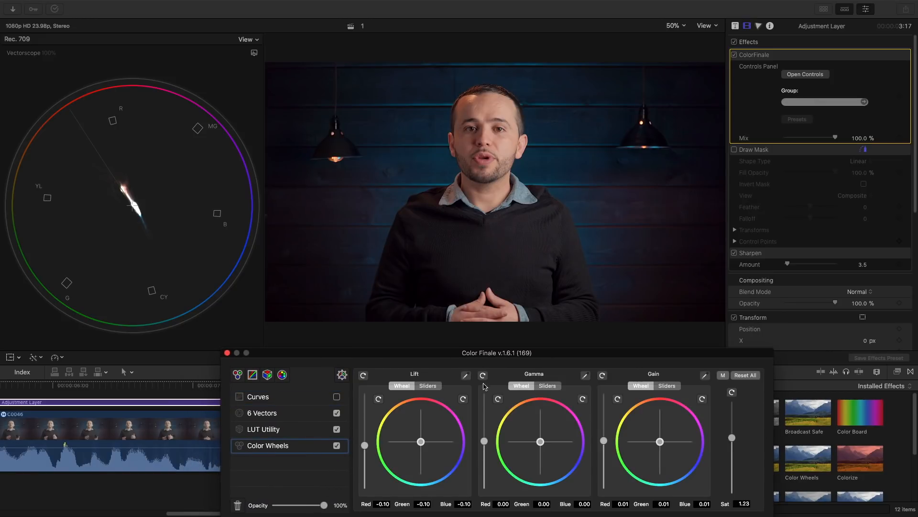
{"action": "mouse_move", "coordinate": [645, 493]}
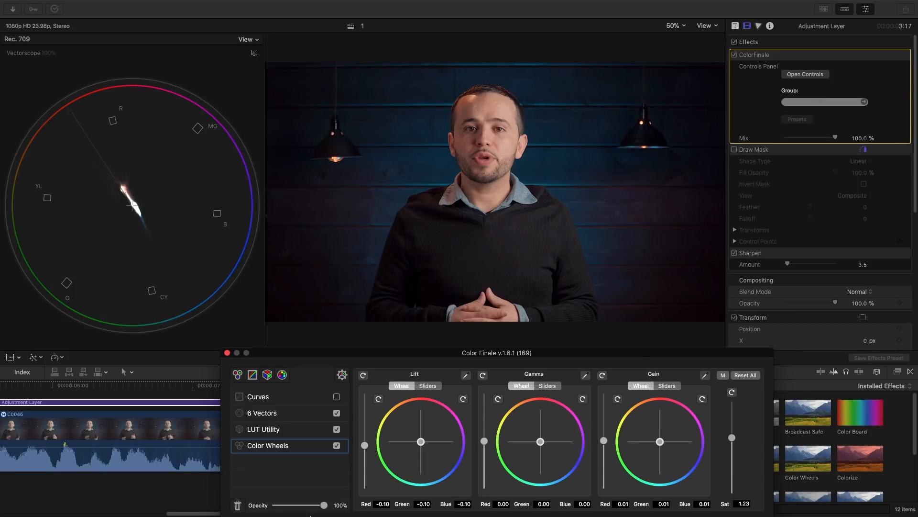
{"action": "left_click", "coordinate": [264, 428]}
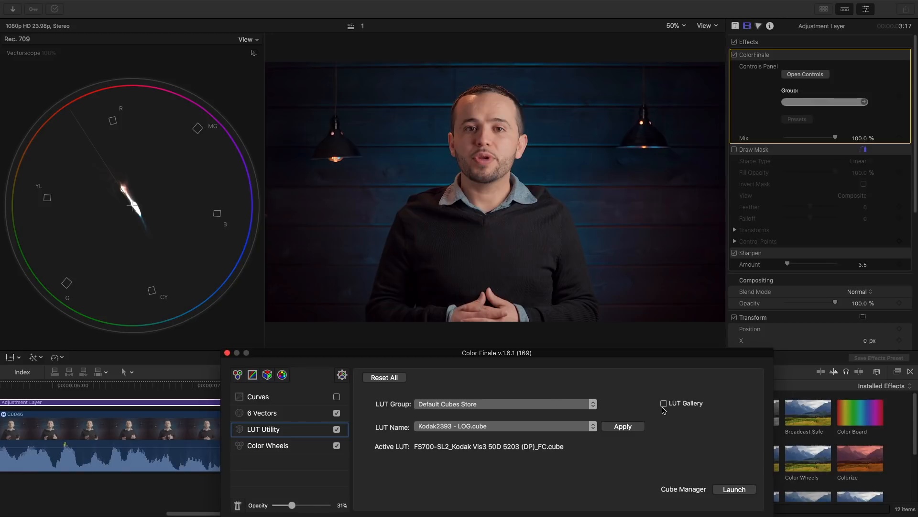
- Show the LUT Gallery previews in the viewer, then switch to the 6 Vectors colour controls
{"action": "left_click", "coordinate": [664, 403]}
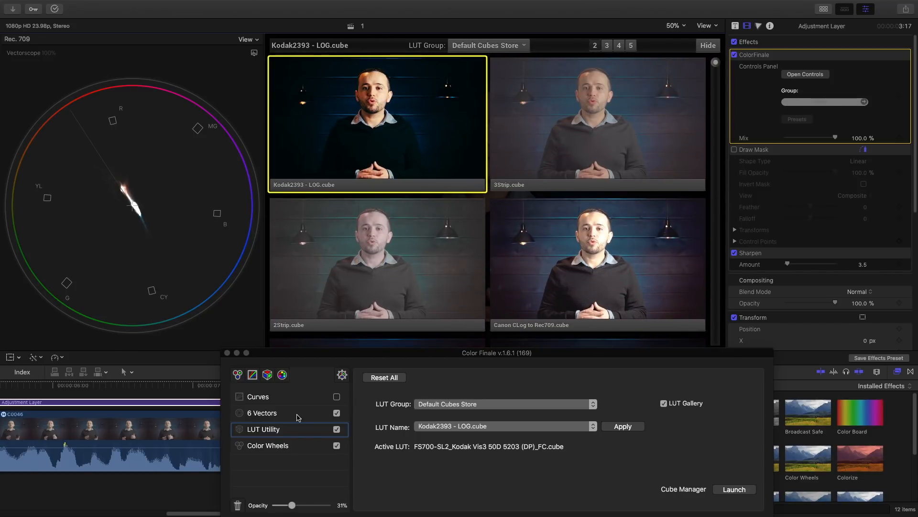
{"action": "left_click", "coordinate": [261, 412]}
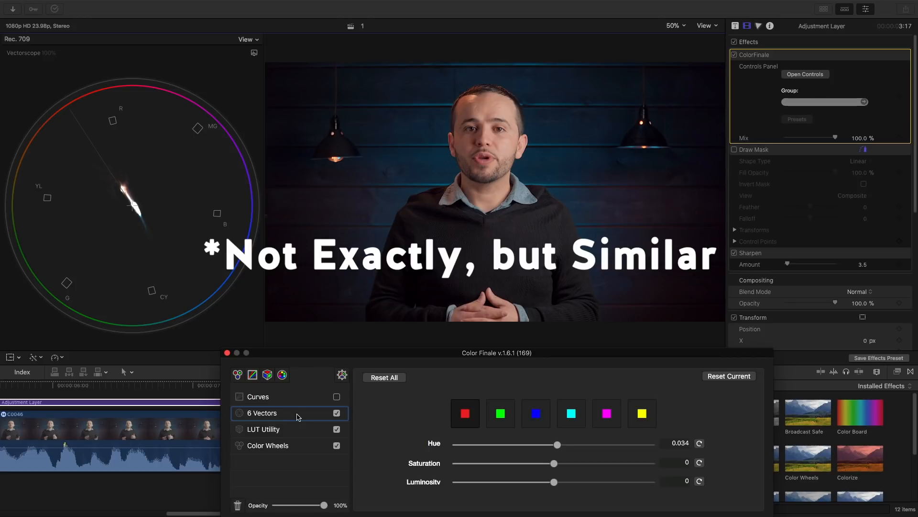
{"action": "left_click", "coordinate": [256, 396]}
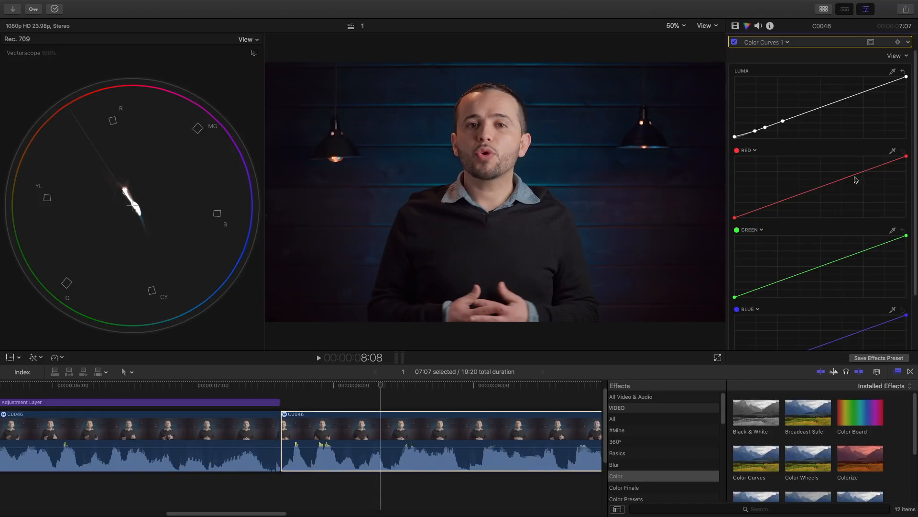
{"action": "mouse_move", "coordinate": [753, 169]}
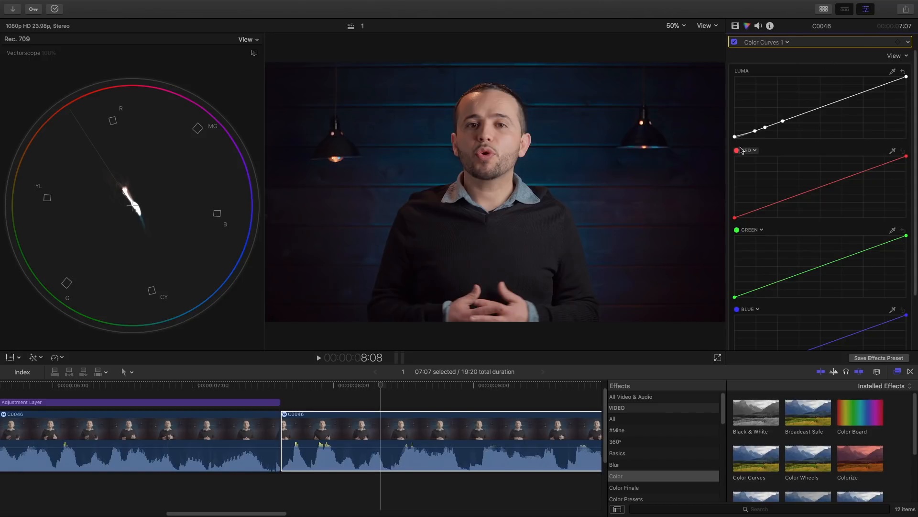
{"action": "mouse_move", "coordinate": [766, 89]}
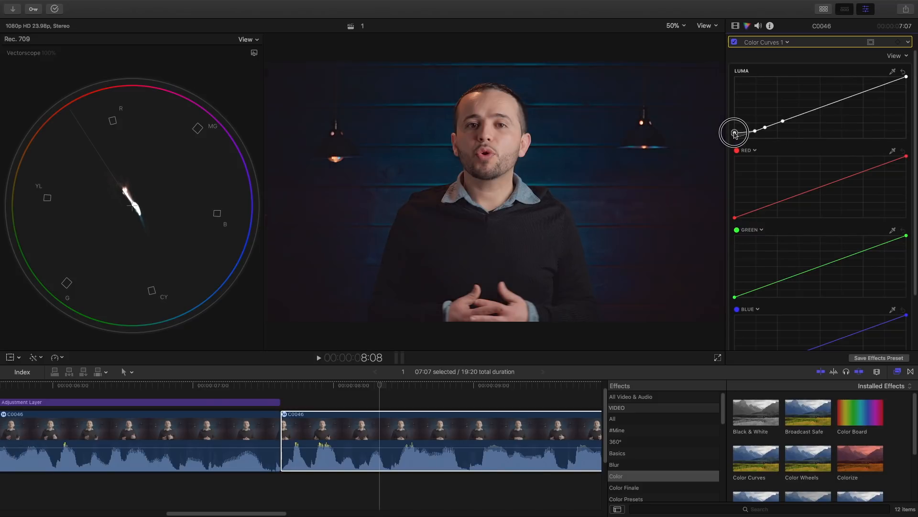
- Lift clip C0046's luma curve black point and reduce its Color Curves mix to about 0.4
{"action": "left_click_drag", "start_coordinate": [733, 132], "coordinate": [734, 134]}
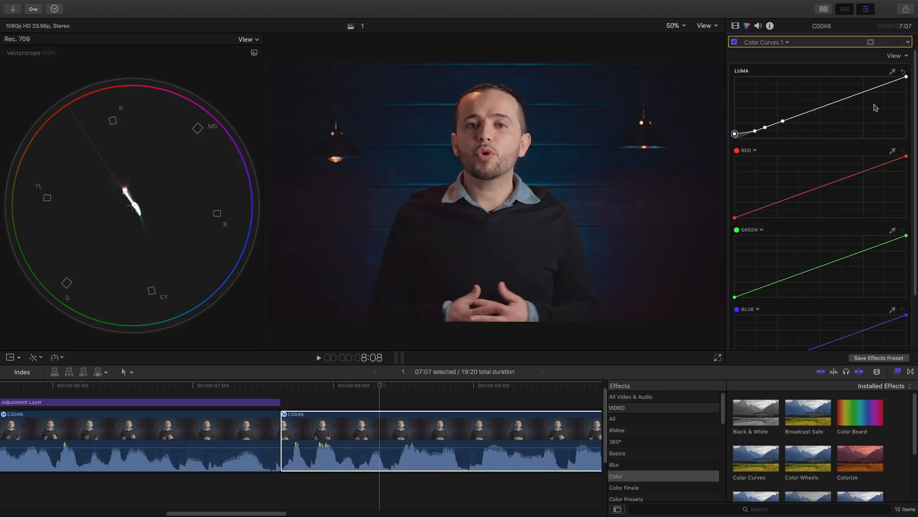
{"action": "scroll", "scroll_direction": "down", "scroll_amount": 3}
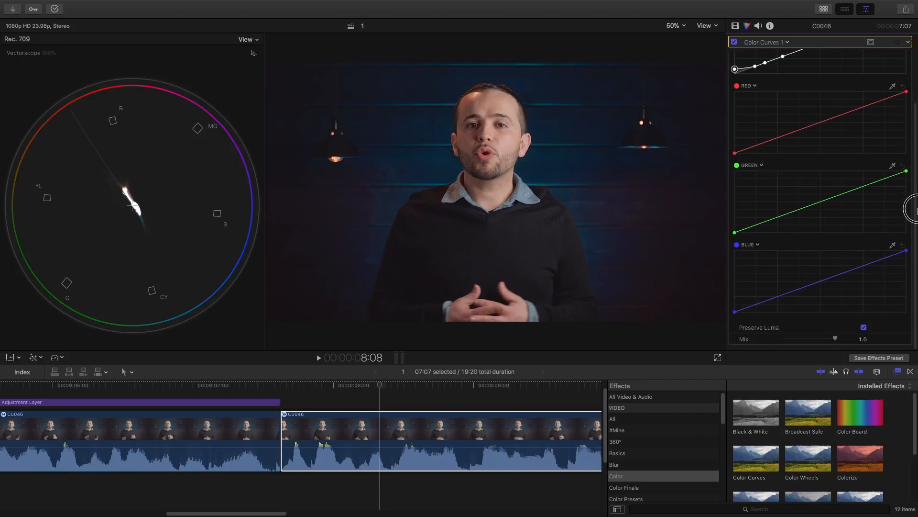
{"action": "left_click_drag", "start_coordinate": [836, 339], "coordinate": [831, 341]}
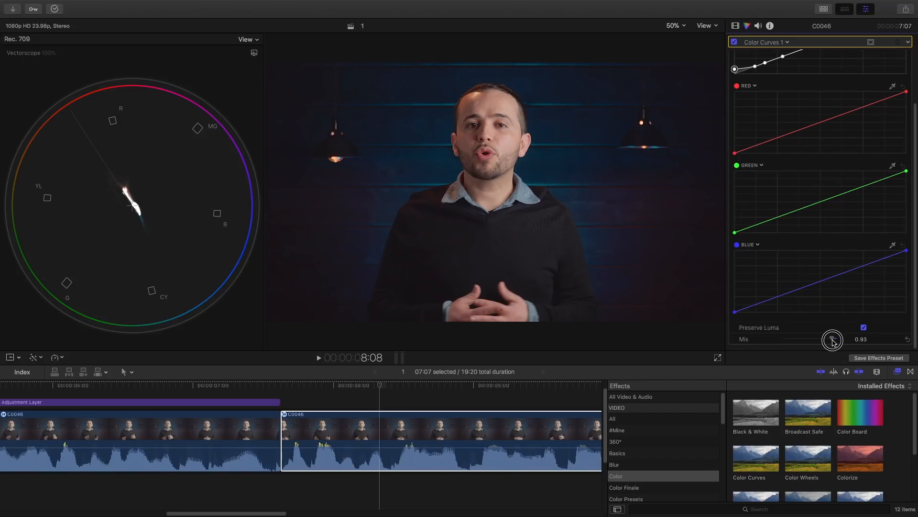
{"action": "left_click_drag", "start_coordinate": [832, 342], "coordinate": [808, 342]}
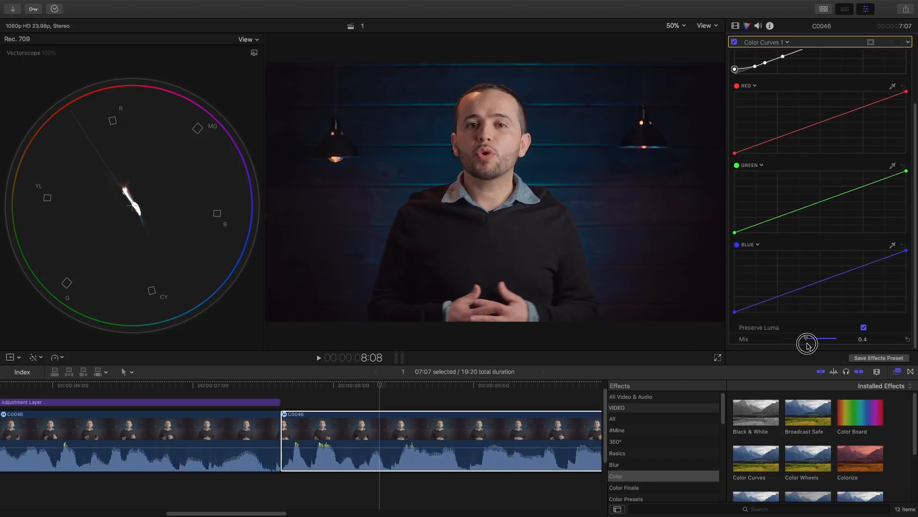
{"action": "left_click_drag", "start_coordinate": [807, 339], "coordinate": [819, 338]}
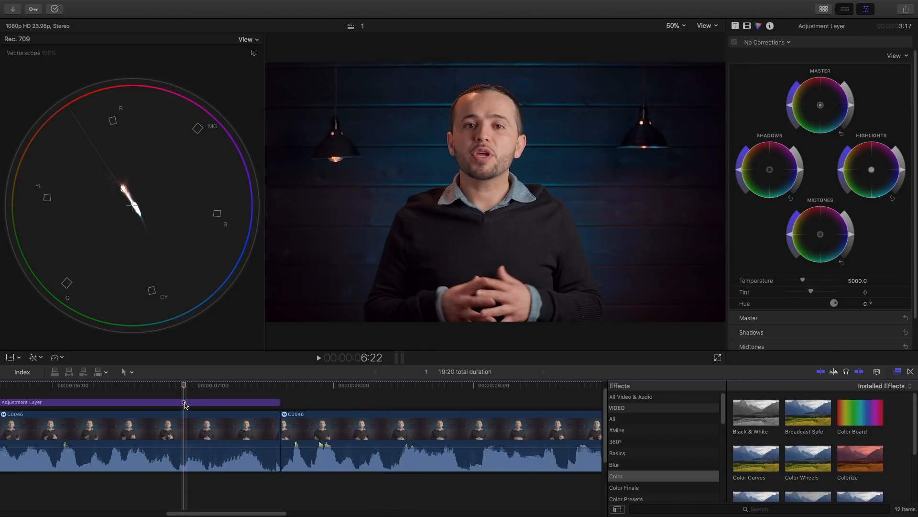
- Select the Adjustment Layer and reopen its Color Finale controls window showing Curves
{"action": "left_click", "coordinate": [139, 402]}
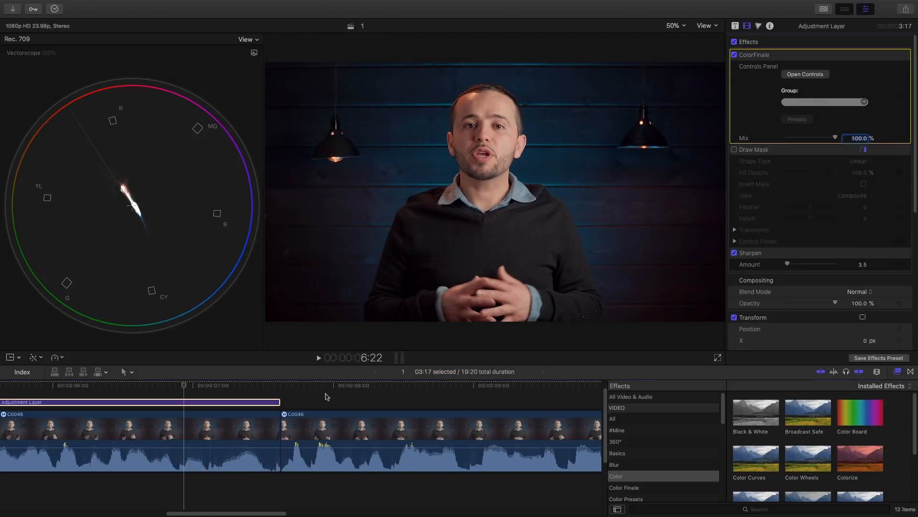
{"action": "left_click", "coordinate": [804, 74]}
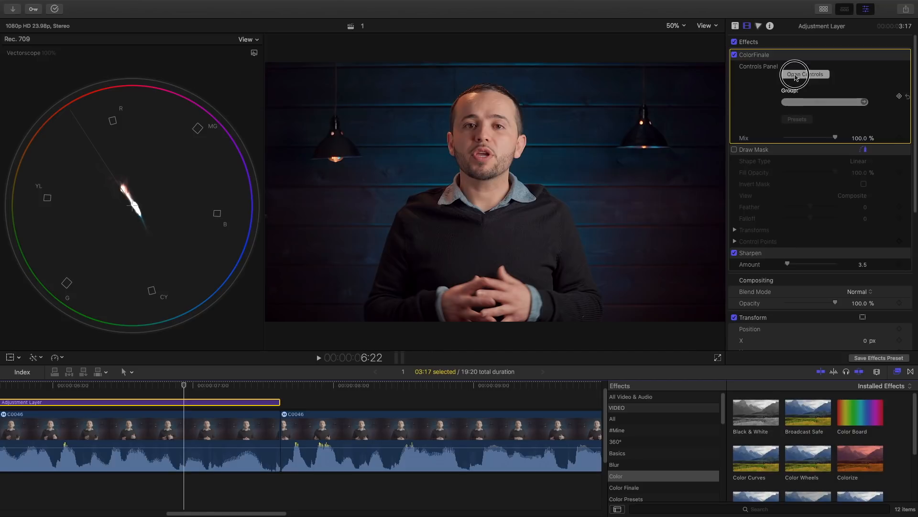
{"action": "left_click", "coordinate": [804, 74]}
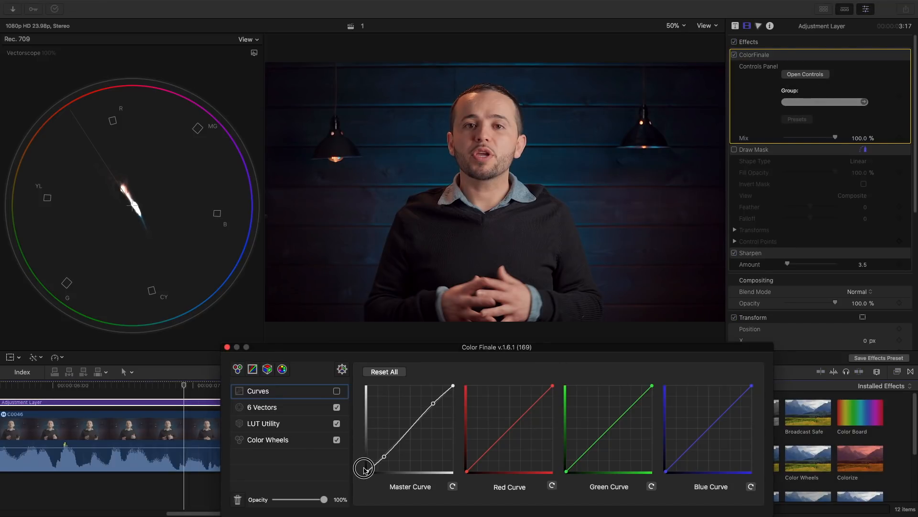
- Enable the Curves correction, reshape the master curve's shadow end and lower its opacity to 45%
{"action": "left_click_drag", "start_coordinate": [363, 466], "coordinate": [367, 466]}
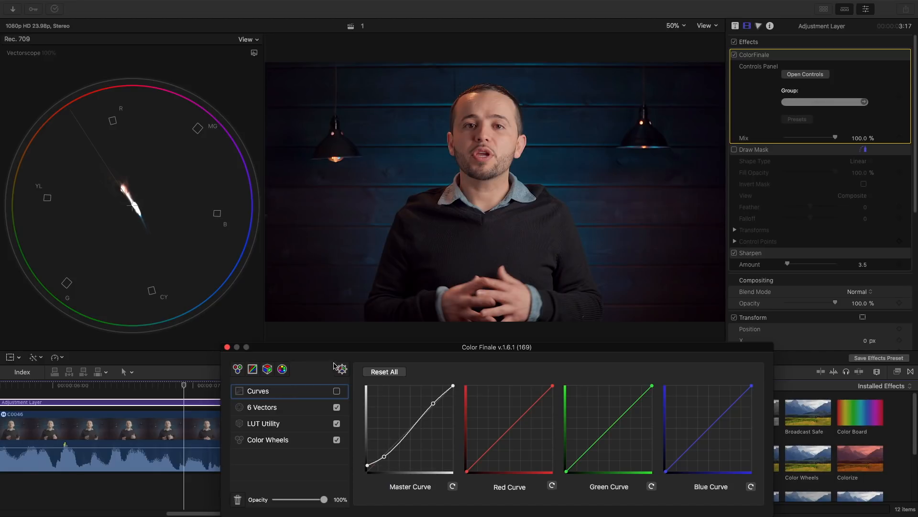
{"action": "left_click", "coordinate": [337, 390]}
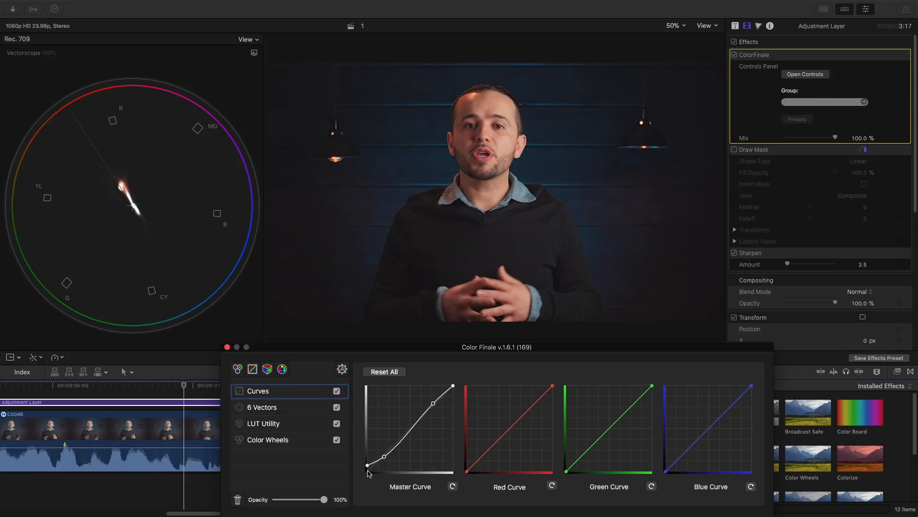
{"action": "left_click", "coordinate": [367, 465]}
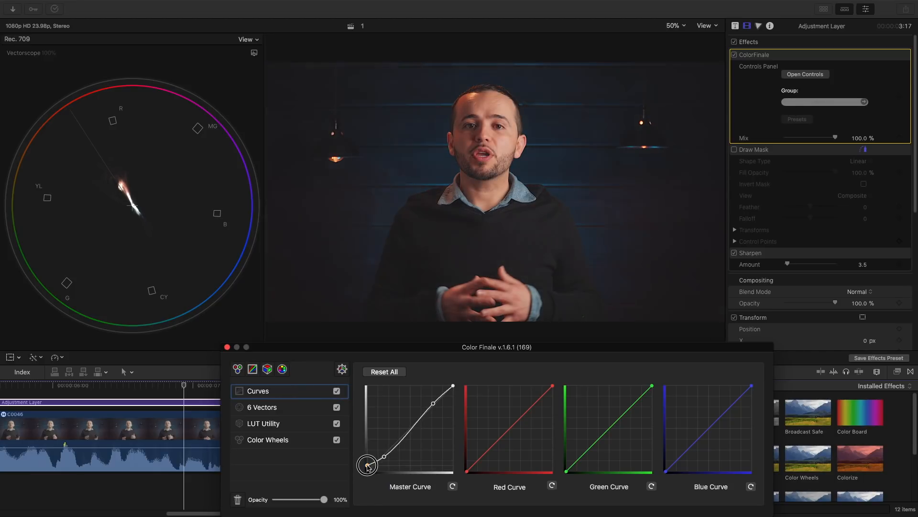
{"action": "left_click_drag", "start_coordinate": [324, 500], "coordinate": [314, 500]}
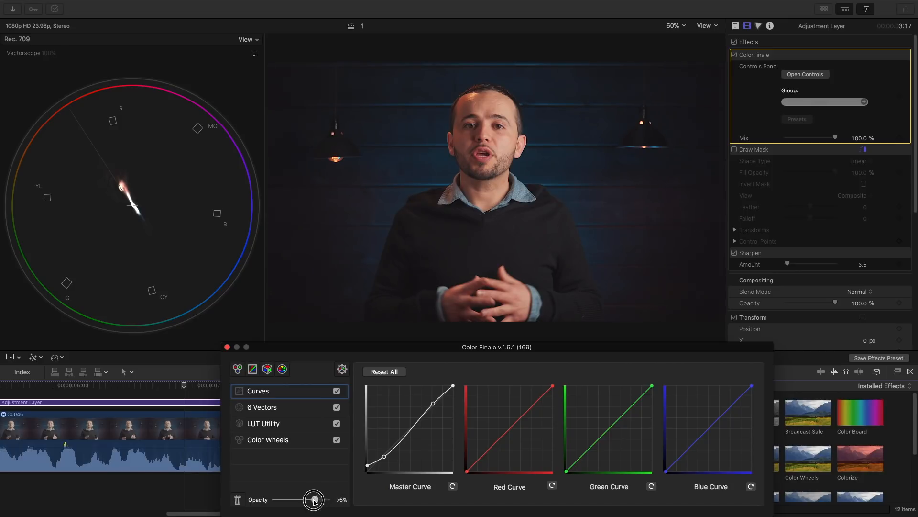
{"action": "left_click_drag", "start_coordinate": [315, 499], "coordinate": [297, 502]}
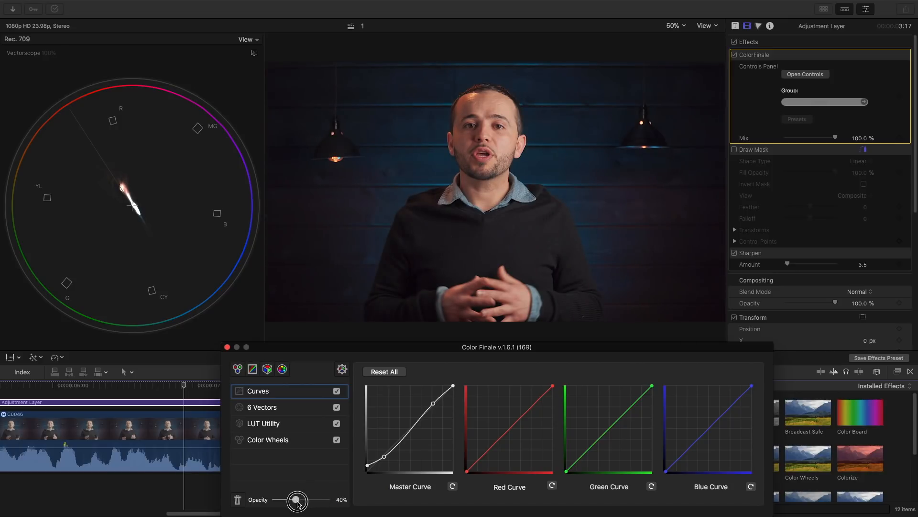
{"action": "left_click_drag", "start_coordinate": [296, 500], "coordinate": [300, 499]}
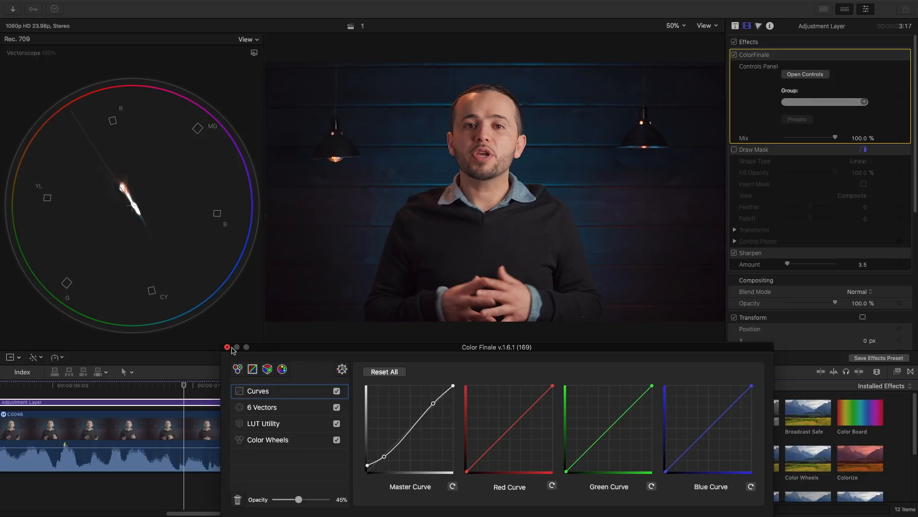
{"action": "mouse_move", "coordinate": [492, 97]}
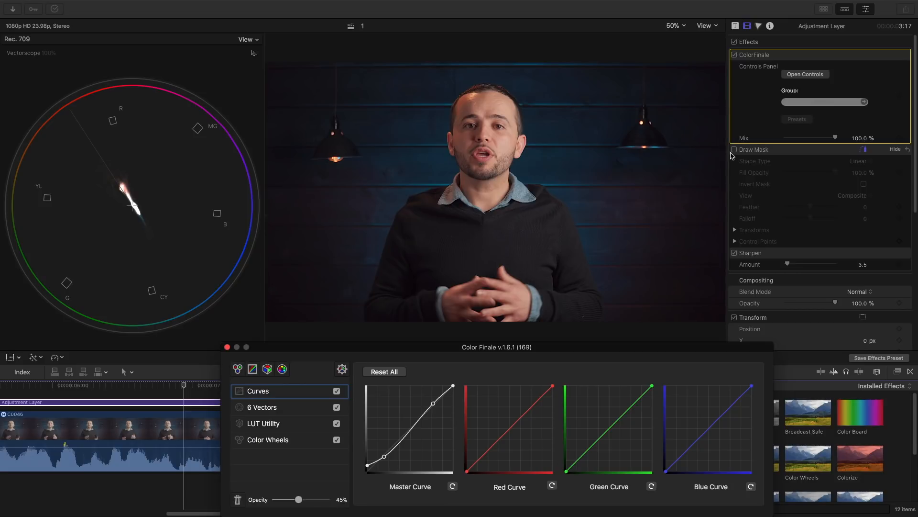
{"action": "mouse_move", "coordinate": [719, 189]}
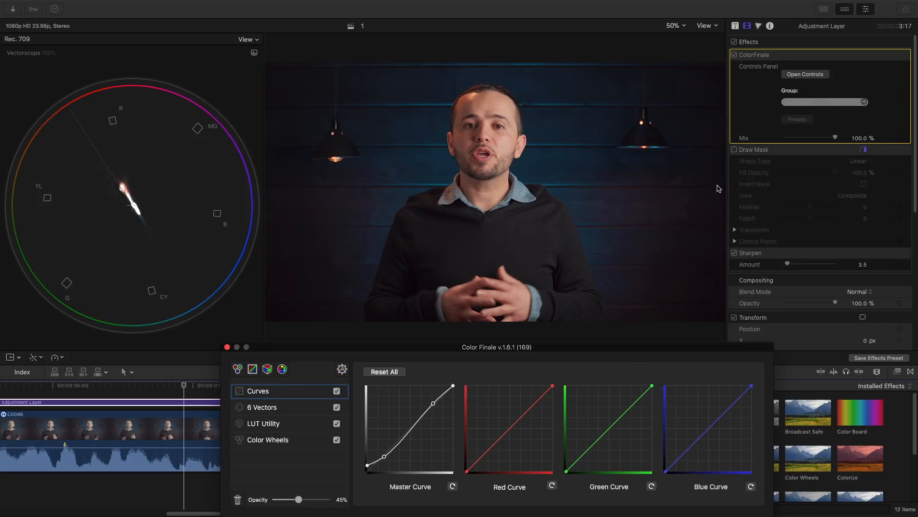
- Switch on the adjustment layer's Draw Mask, isolating the small skin patch on the face
{"action": "left_click", "coordinate": [733, 150]}
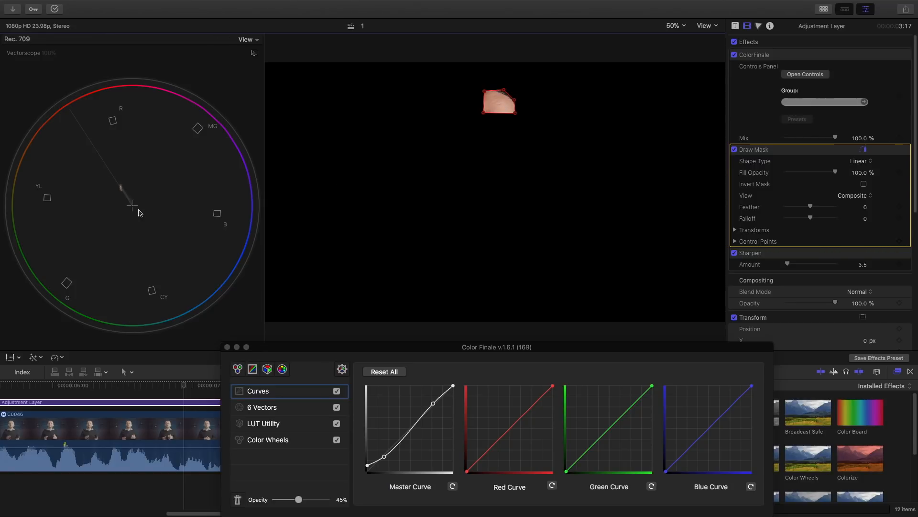
{"action": "mouse_move", "coordinate": [108, 178]}
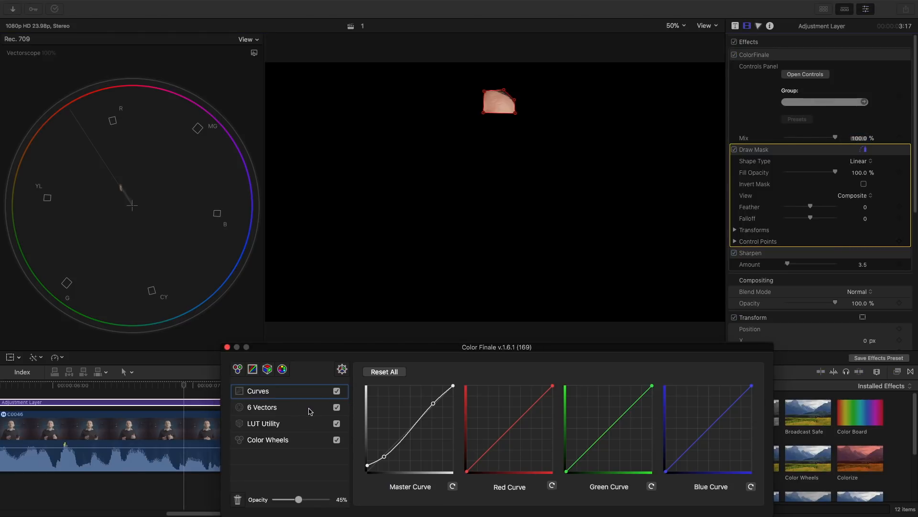
- Raise the yellow vector's hue to 0.103 in Color Finale's 6 Vectors adjustment
{"action": "left_click", "coordinate": [263, 406]}
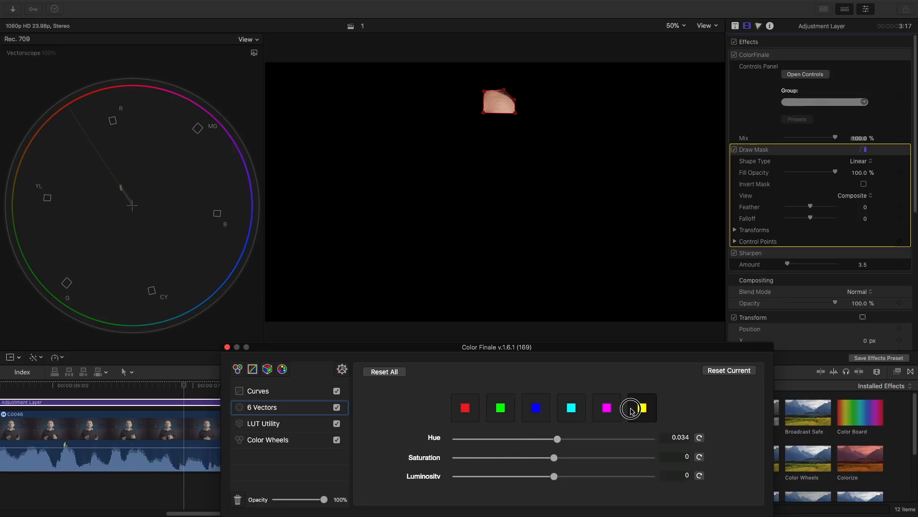
{"action": "left_click_drag", "start_coordinate": [557, 439], "coordinate": [565, 439]}
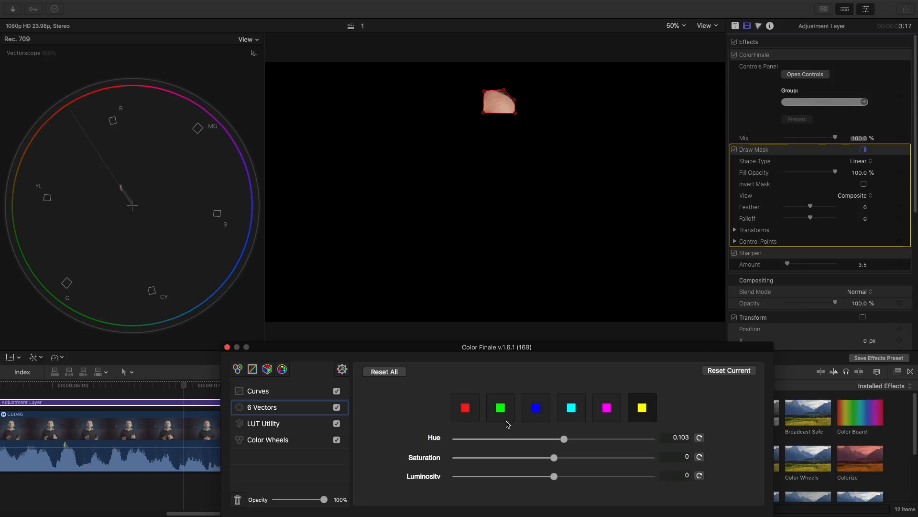
{"action": "mouse_move", "coordinate": [617, 204]}
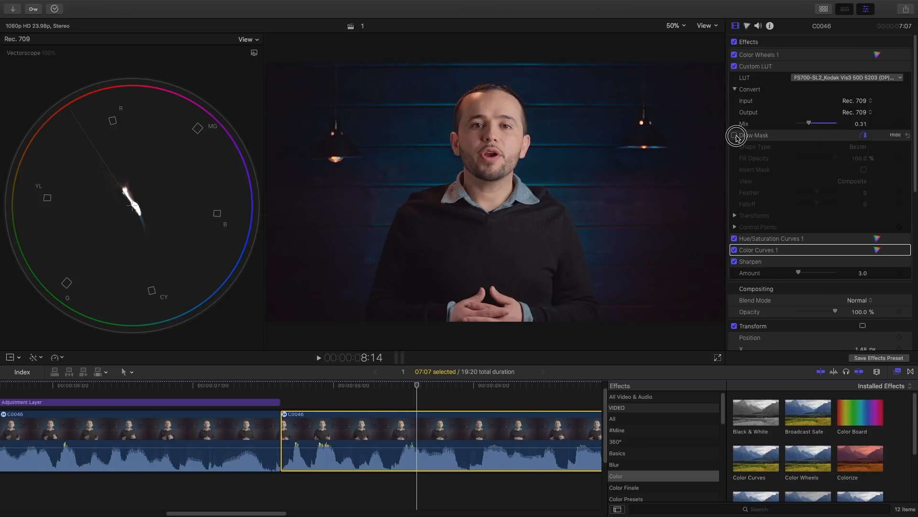
- Enable clip C0046's drawn mask, reshape it over the face, and bring up its Hue/Saturation Curves
{"action": "left_click", "coordinate": [733, 135]}
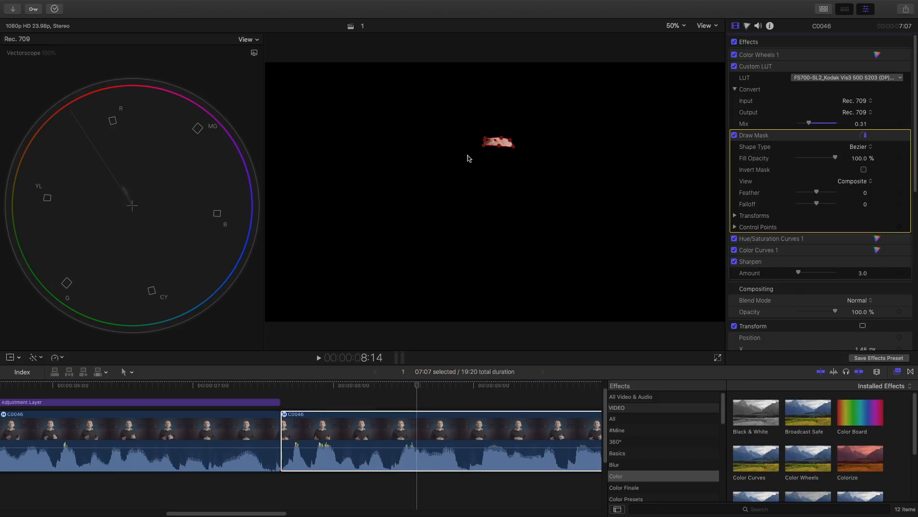
{"action": "left_click_drag", "start_coordinate": [497, 143], "coordinate": [504, 117]}
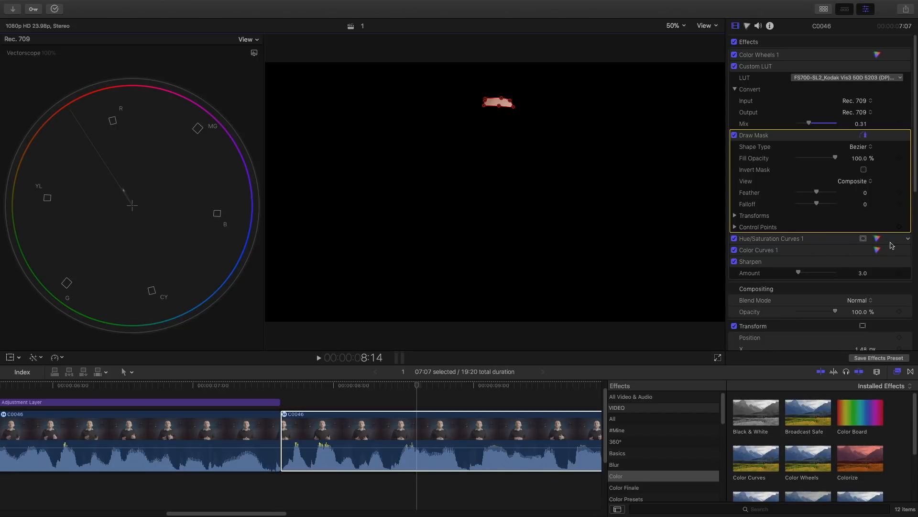
{"action": "left_click", "coordinate": [772, 238]}
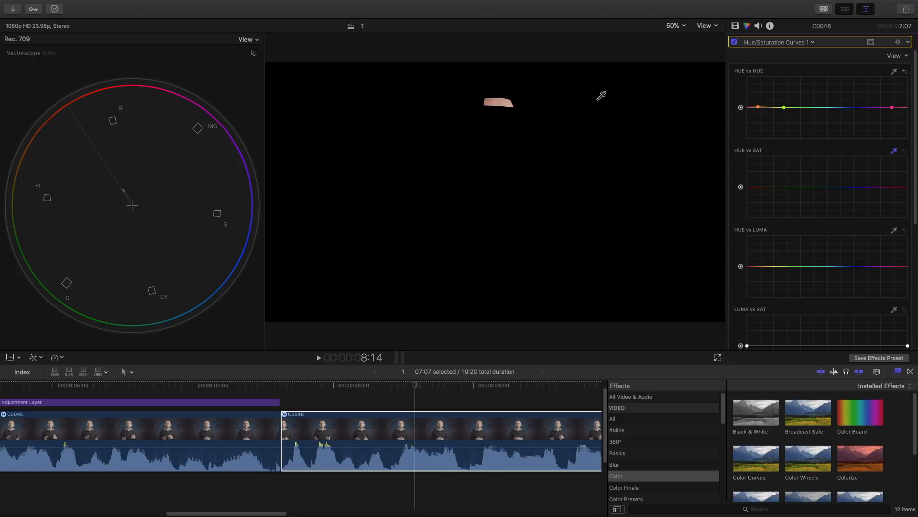
- Sample the skin tone with the HUE vs SAT eyedropper and select the first resulting curve point
{"action": "left_click", "coordinate": [501, 101]}
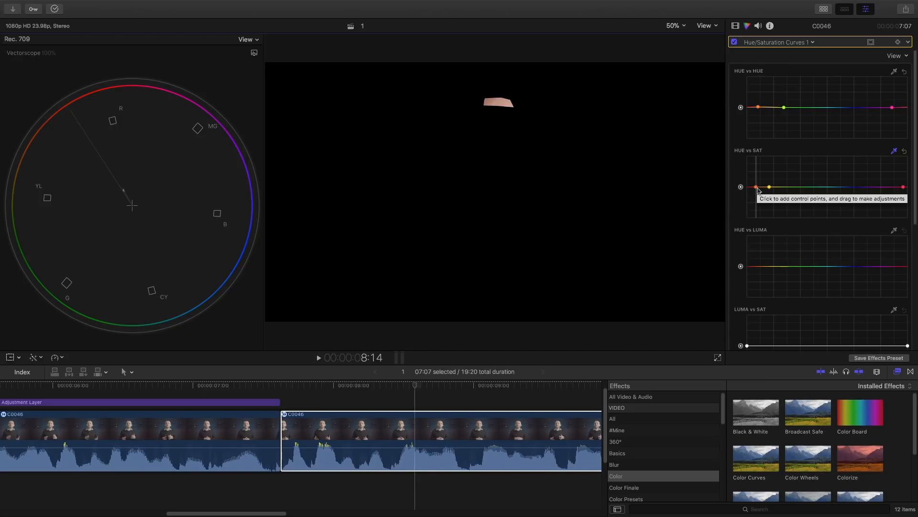
{"action": "left_click", "coordinate": [756, 187]}
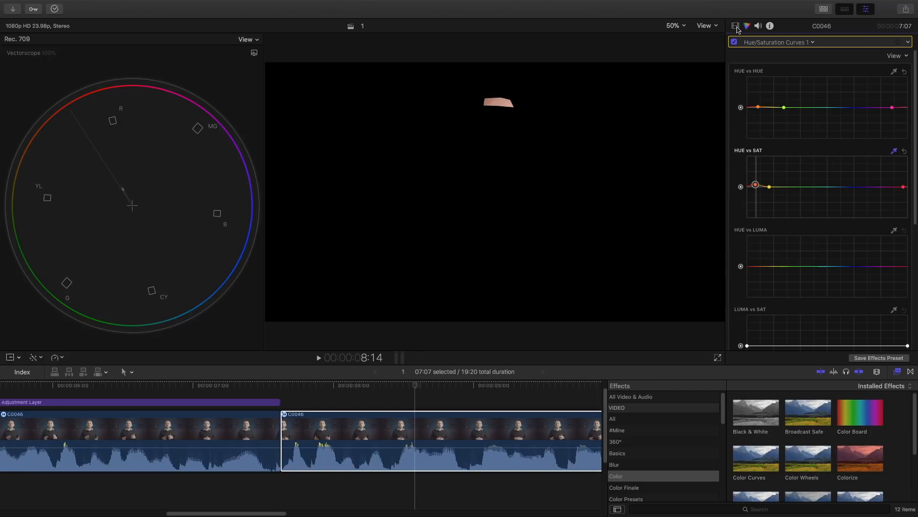
- Return to the clip's effects and toggle Draw Mask off and on to compare full frame with masked skin
{"action": "left_click", "coordinate": [735, 26]}
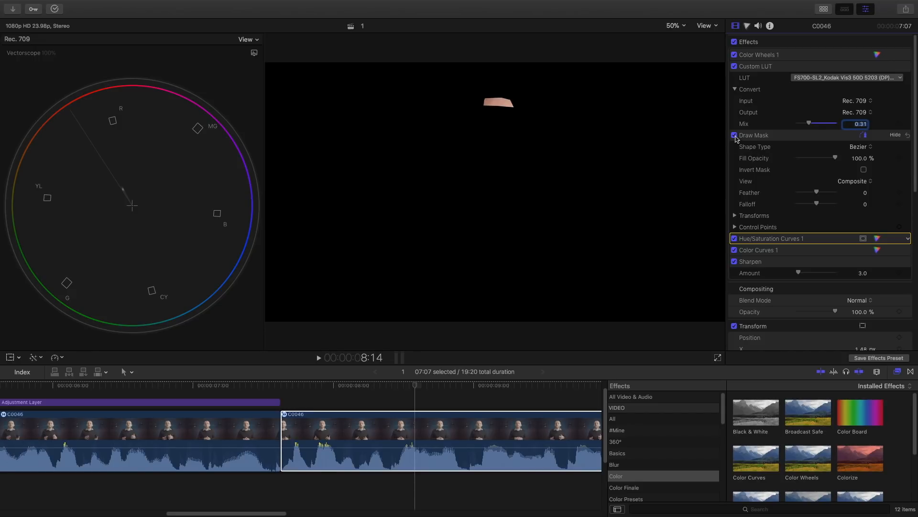
{"action": "left_click", "coordinate": [734, 135]}
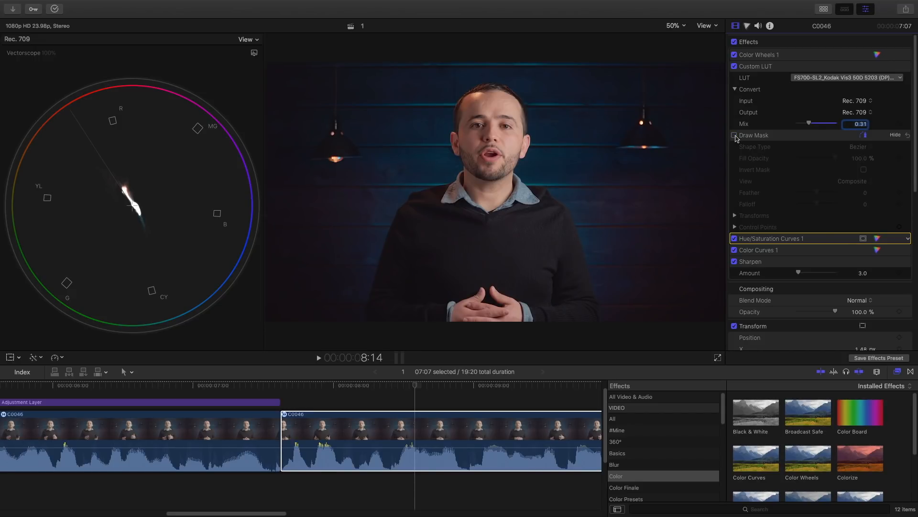
{"action": "left_click", "coordinate": [733, 135]}
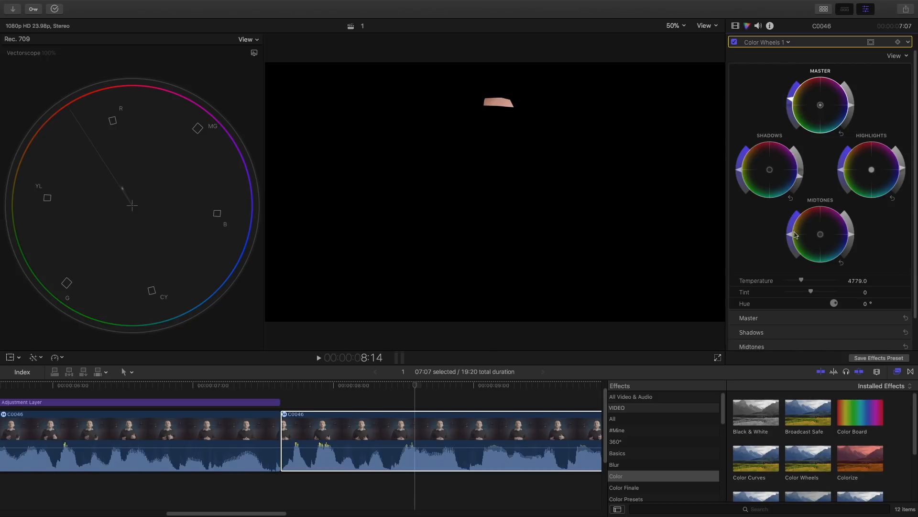
- Go back to the clip's effects and switch Draw Mask off so the full graded frame shows
{"action": "left_click", "coordinate": [791, 232]}
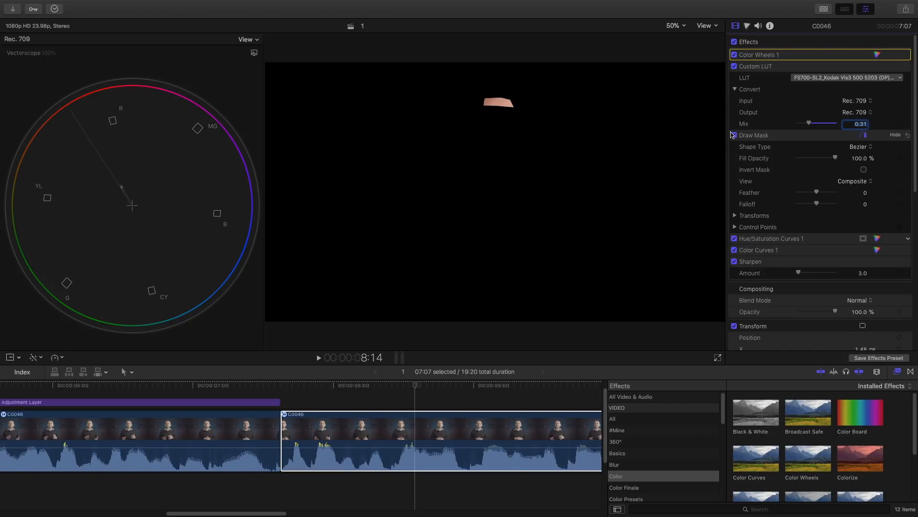
{"action": "left_click", "coordinate": [735, 135]}
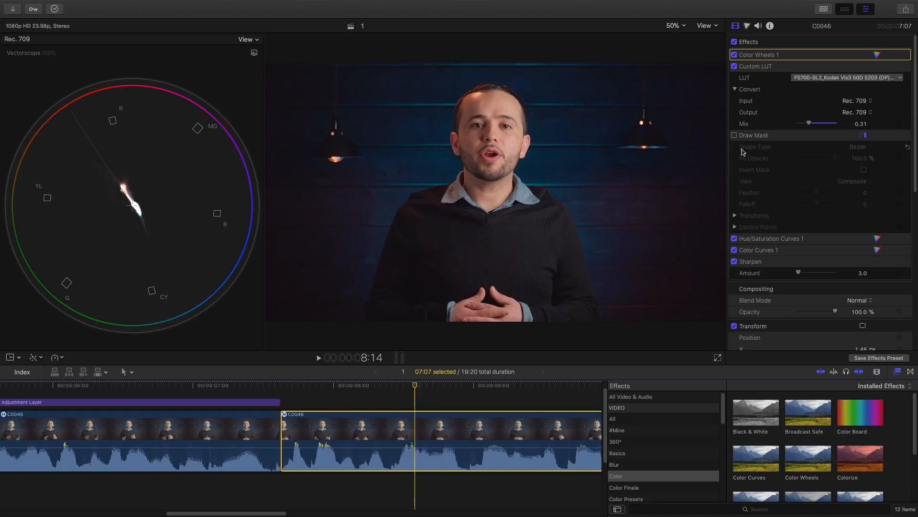
{"action": "mouse_move", "coordinate": [746, 186]}
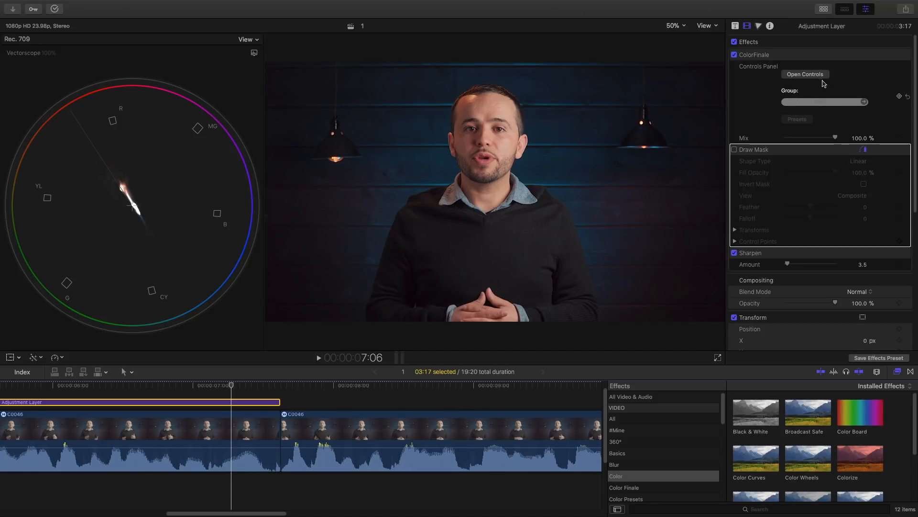
- Select the adjustment layer and compare the shot with its grade disabled and re-enabled
{"action": "left_click", "coordinate": [805, 74]}
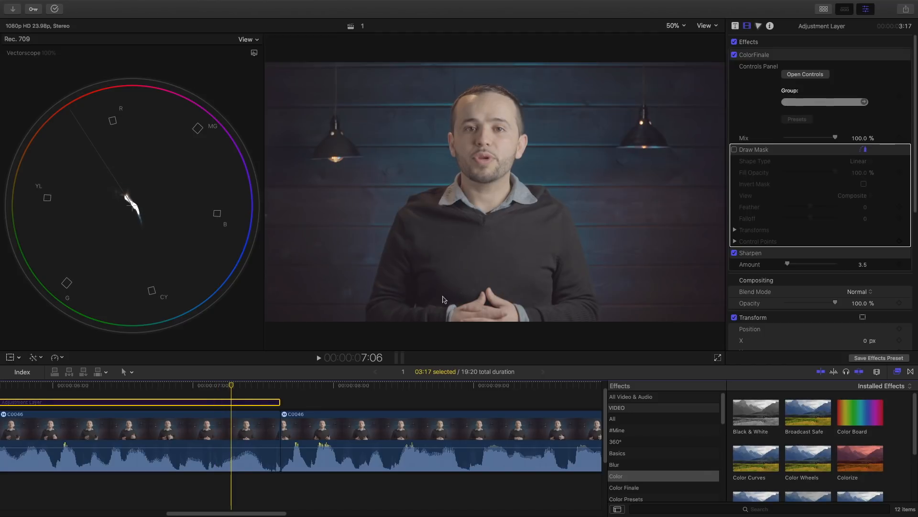
{"action": "mouse_move", "coordinate": [565, 237]}
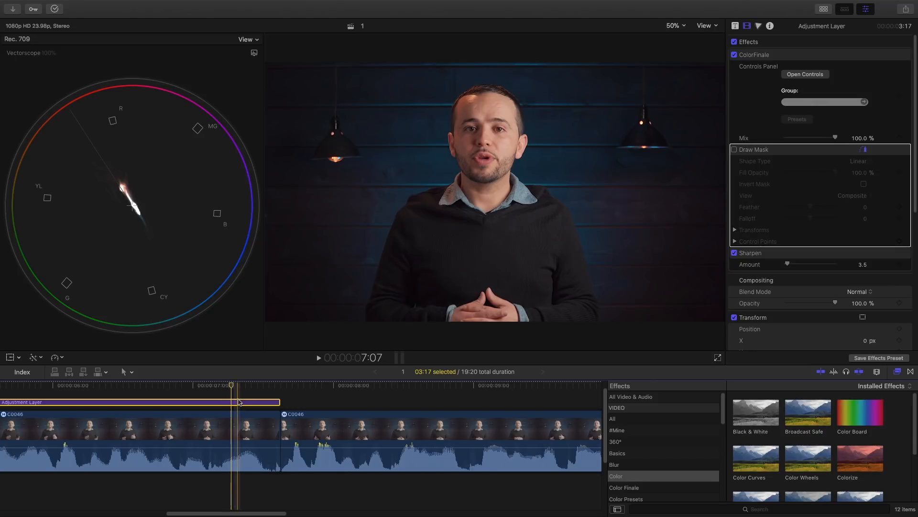
{"action": "left_click", "coordinate": [805, 73]}
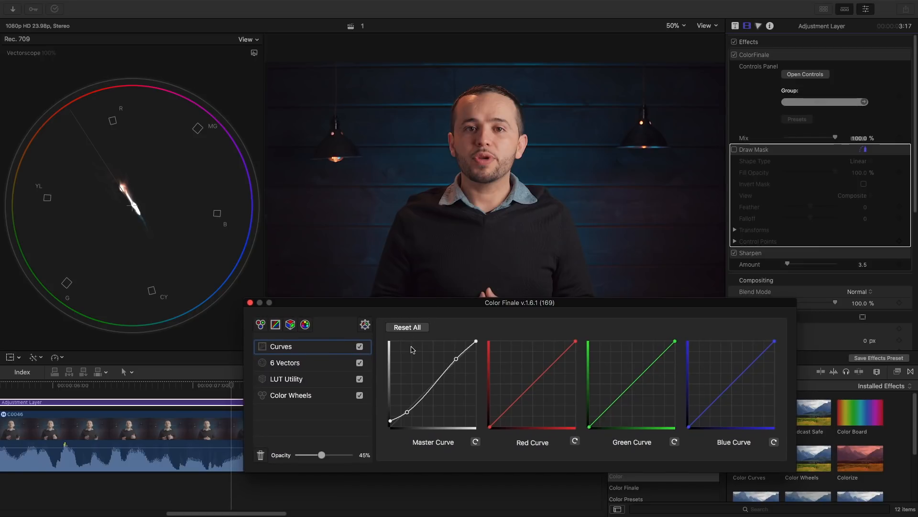
- Show the adjustment layer's Color Finale 6 Vectors settings, then close the Color Finale window
{"action": "left_click", "coordinate": [284, 362]}
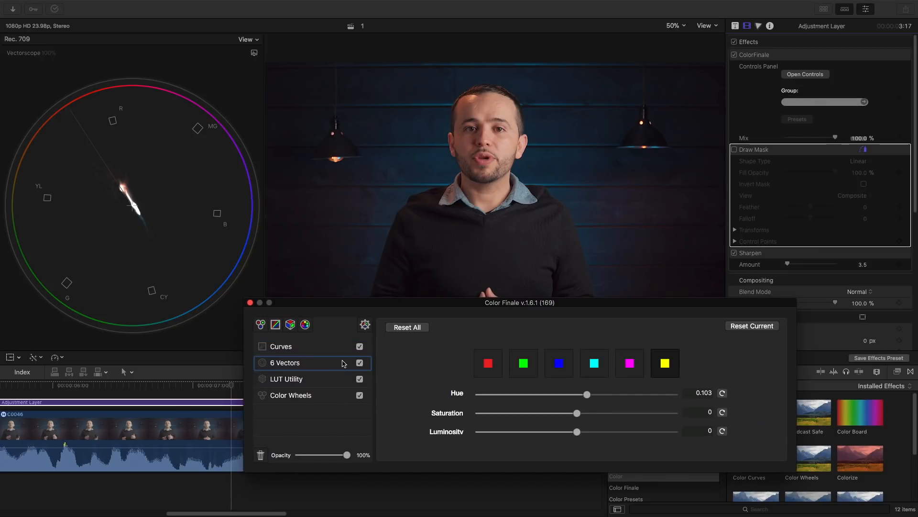
{"action": "left_click", "coordinate": [280, 346]}
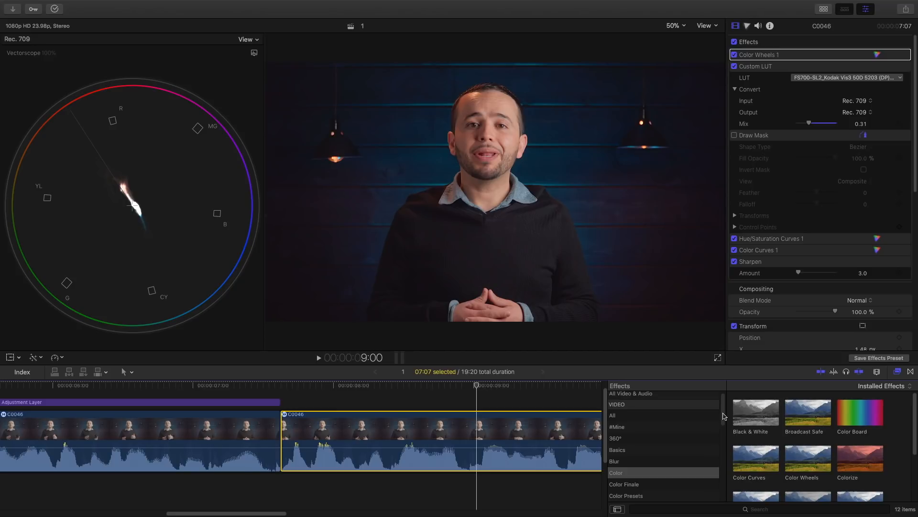
- List the Color Finale category in the Effects browser and choose the ColorFinalePro effect
{"action": "scroll", "scroll_direction": "down", "scroll_amount": 3}
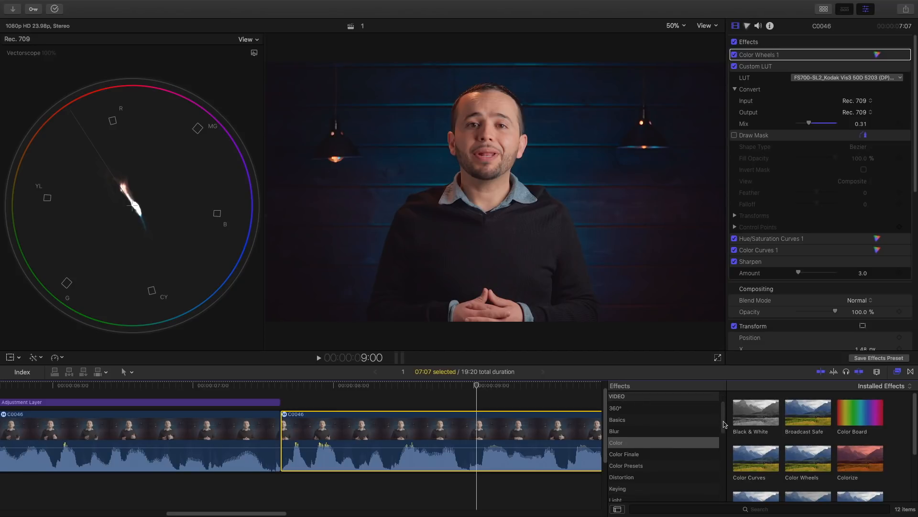
{"action": "mouse_move", "coordinate": [724, 426]}
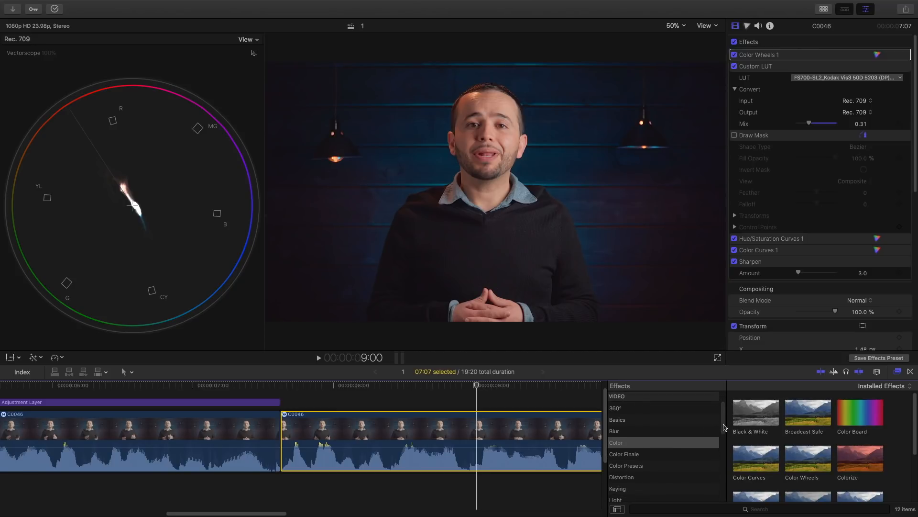
{"action": "mouse_move", "coordinate": [695, 459]}
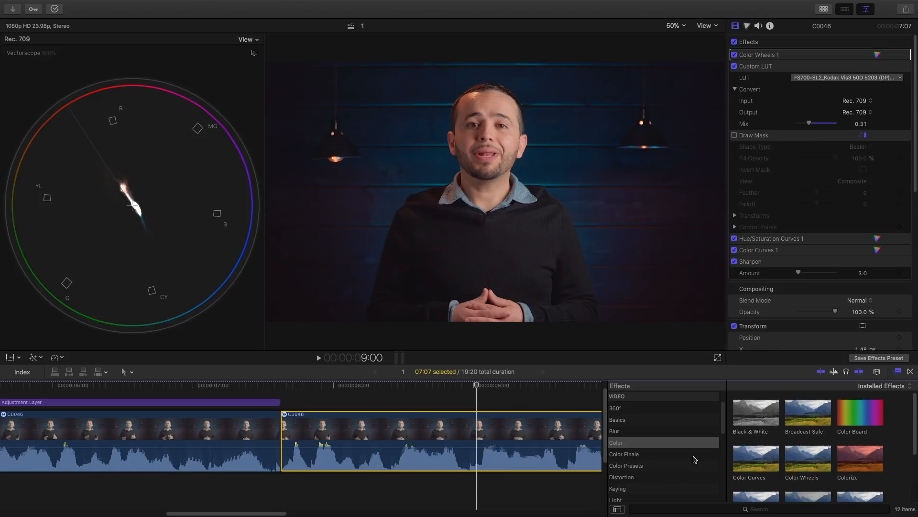
{"action": "left_click", "coordinate": [623, 453]}
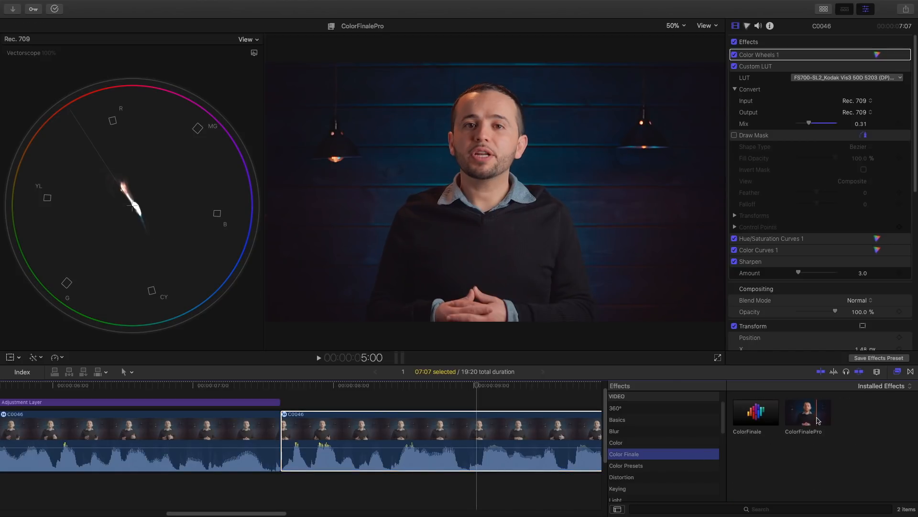
{"action": "left_click", "coordinate": [807, 412]}
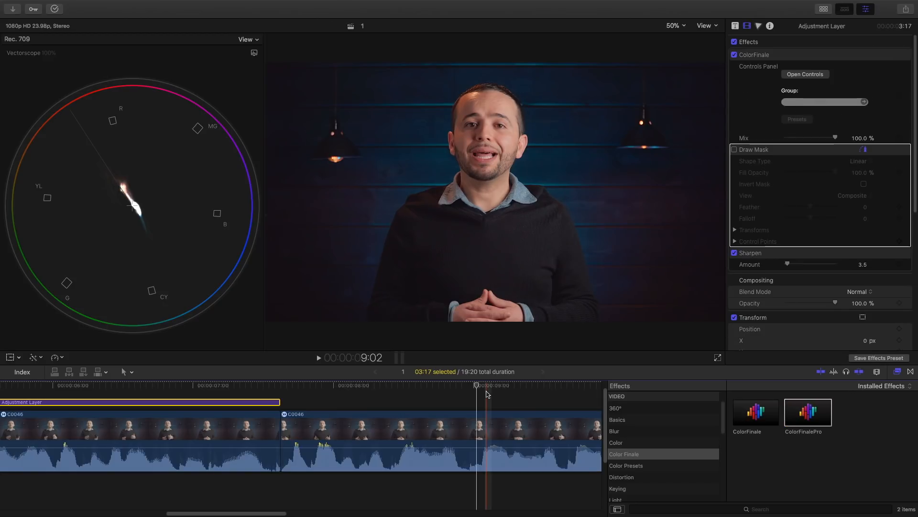
{"action": "left_click", "coordinate": [390, 385]}
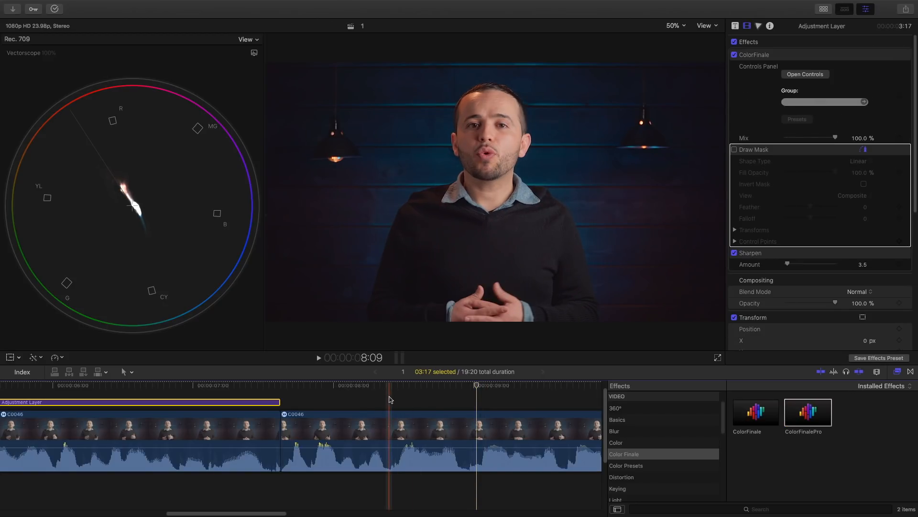